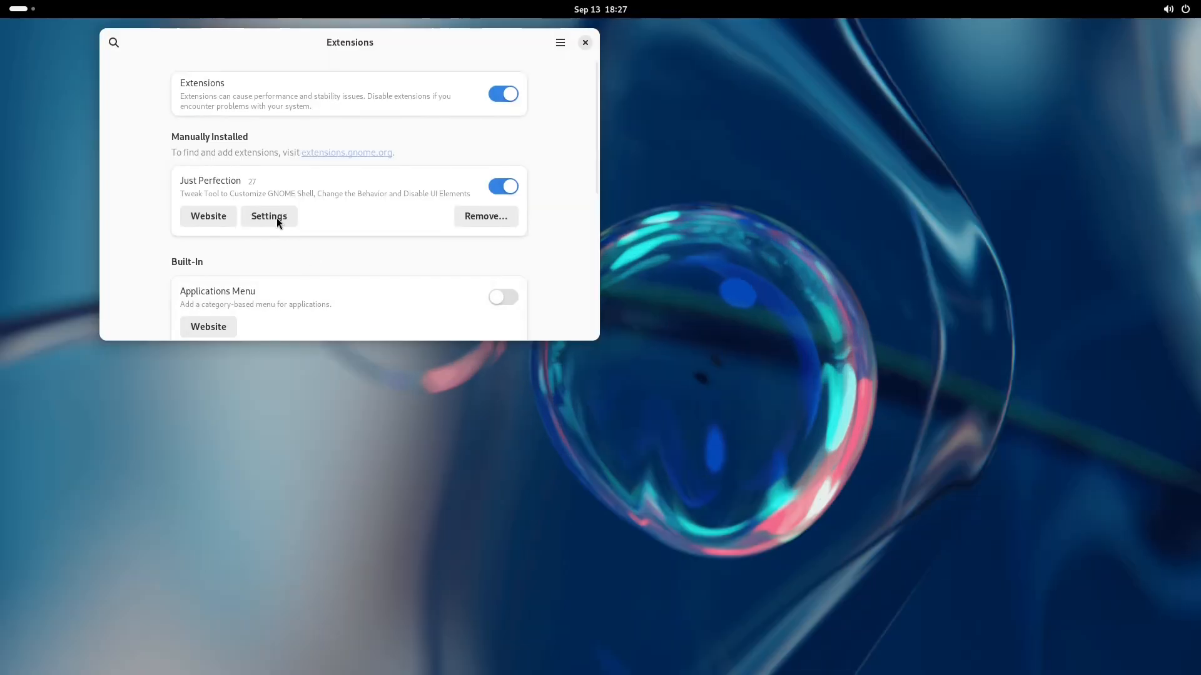
Step: Open the Just Perfection extension's settings from its card in GNOME Extensions
{"action": "left_click", "coordinate": [267, 217]}
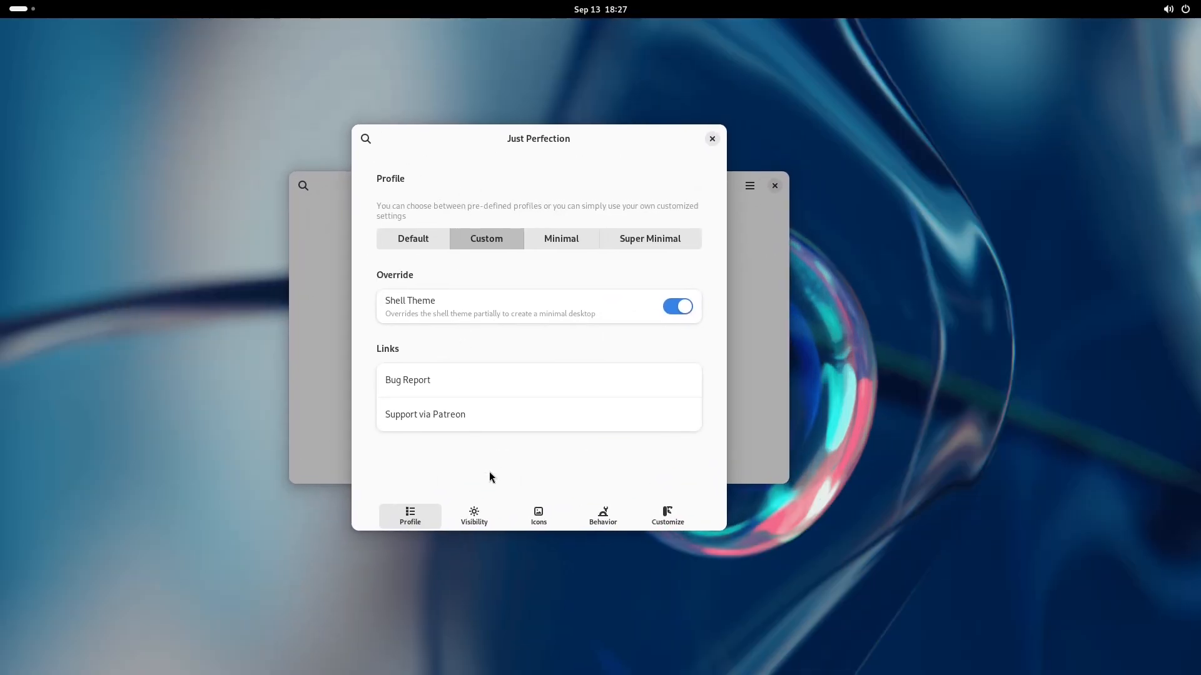
Step: On the Visibility page, switch the Activities Button off and then back on
{"action": "left_click", "coordinate": [473, 515]}
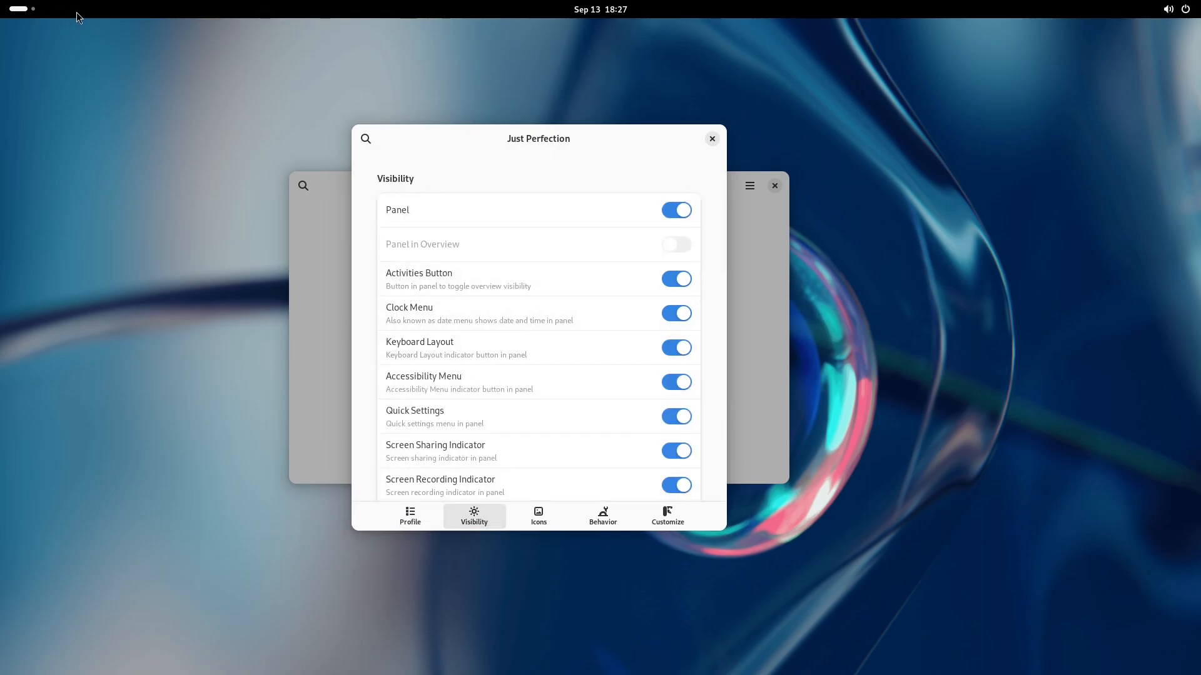
{"action": "mouse_move", "coordinate": [83, 14]}
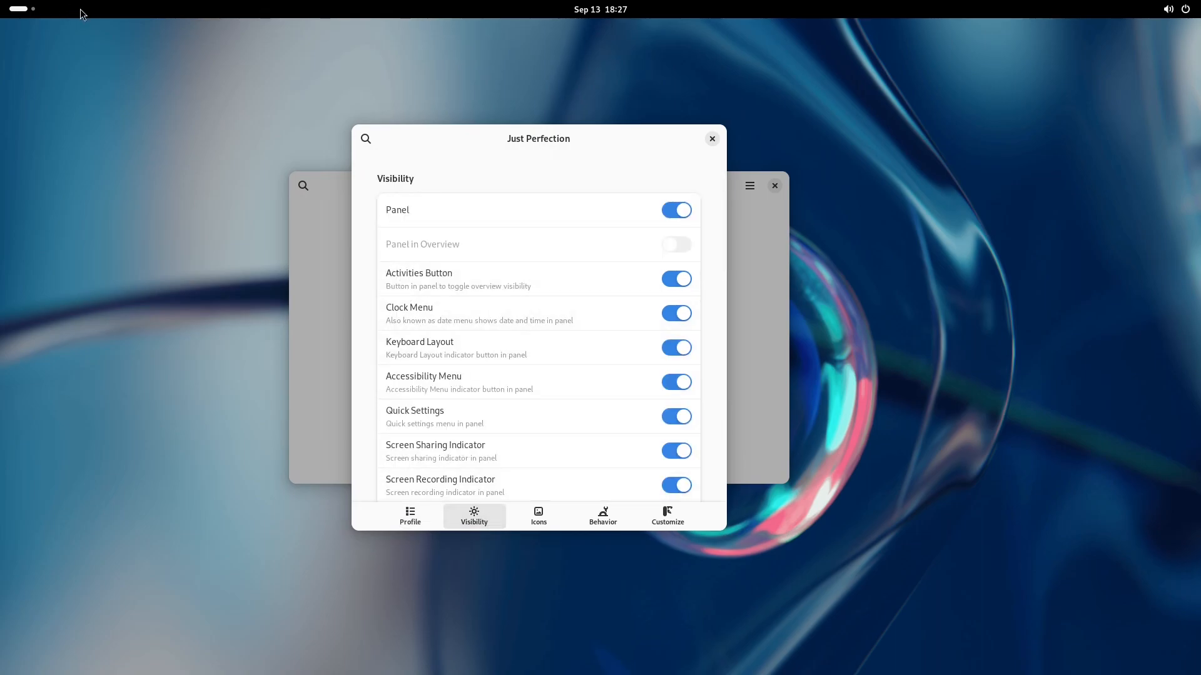
{"action": "mouse_move", "coordinate": [146, 185]}
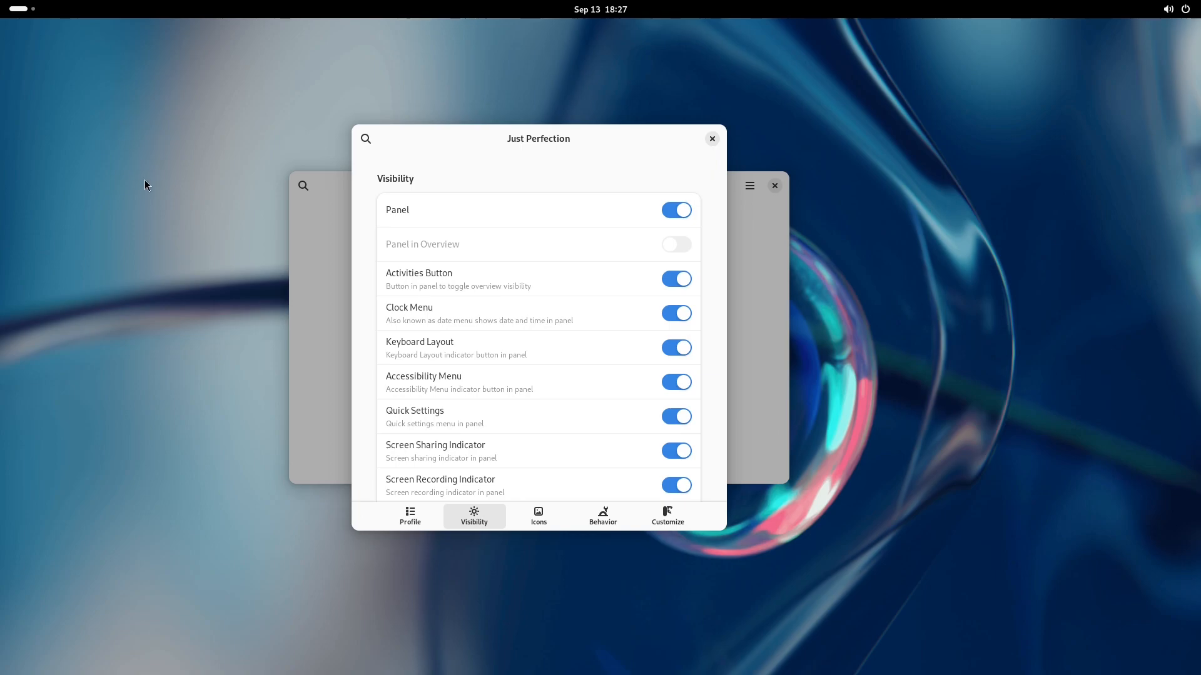
{"action": "left_click", "coordinate": [676, 278]}
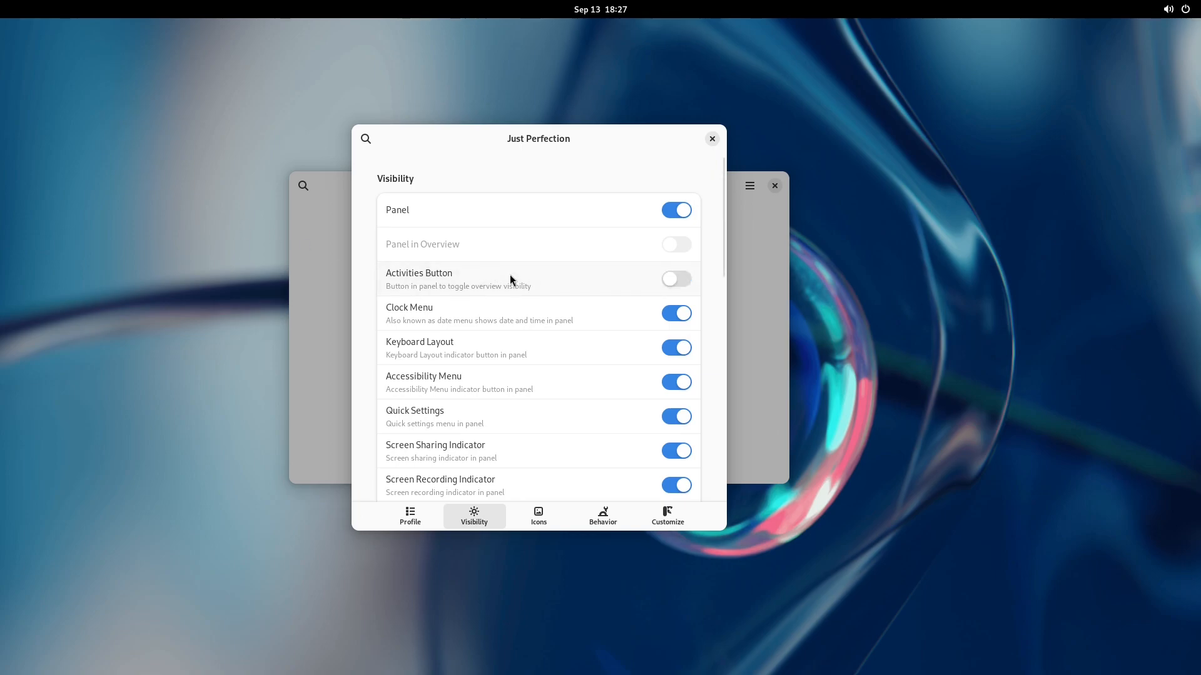
{"action": "left_click", "coordinate": [674, 277]}
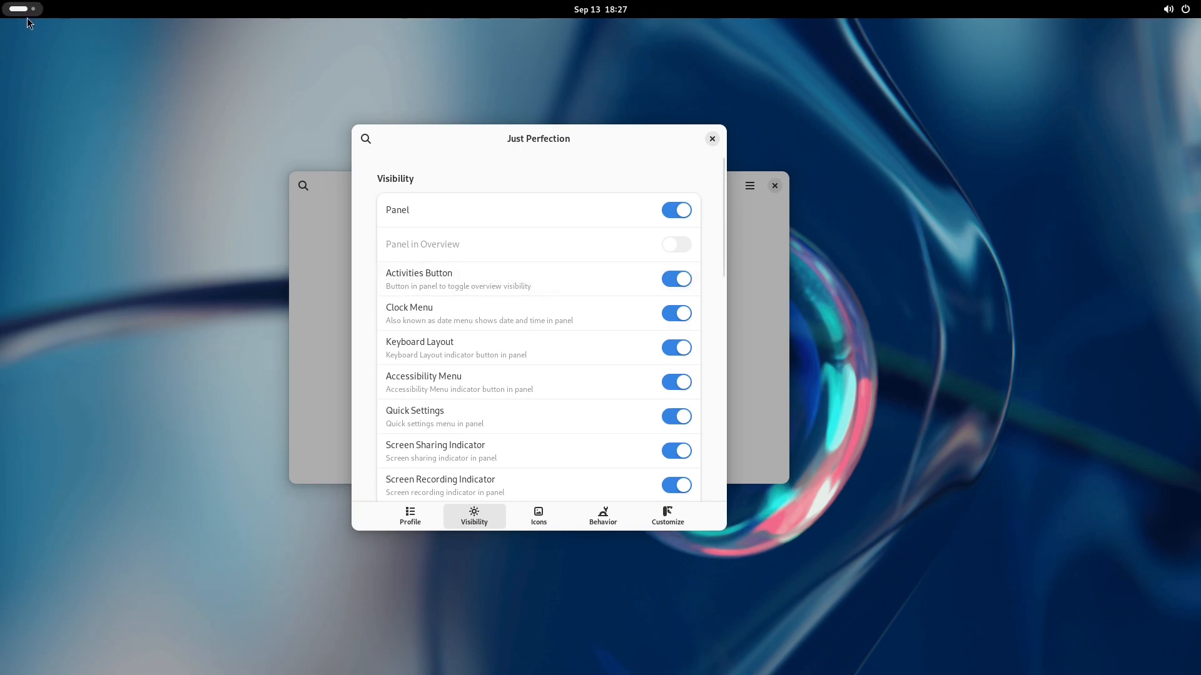
{"action": "mouse_move", "coordinate": [35, 43]}
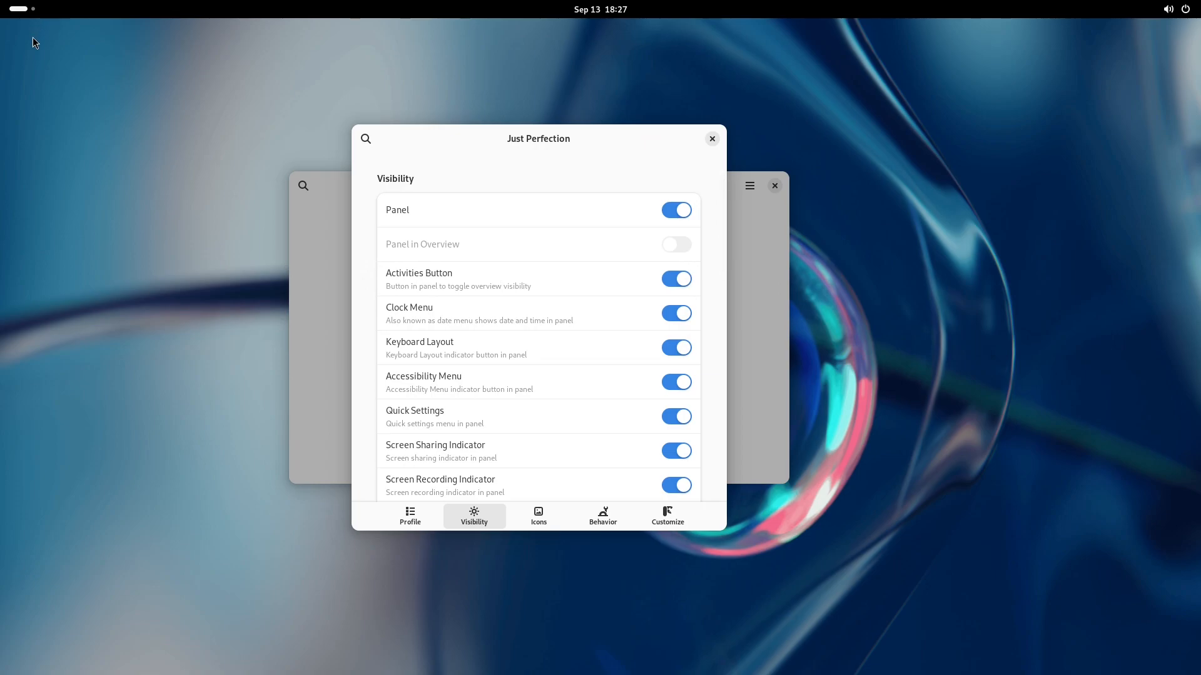
Step: Switch off World Clock in the clock menu further down the Visibility list
{"action": "scroll", "scroll_direction": "down", "scroll_amount": 3}
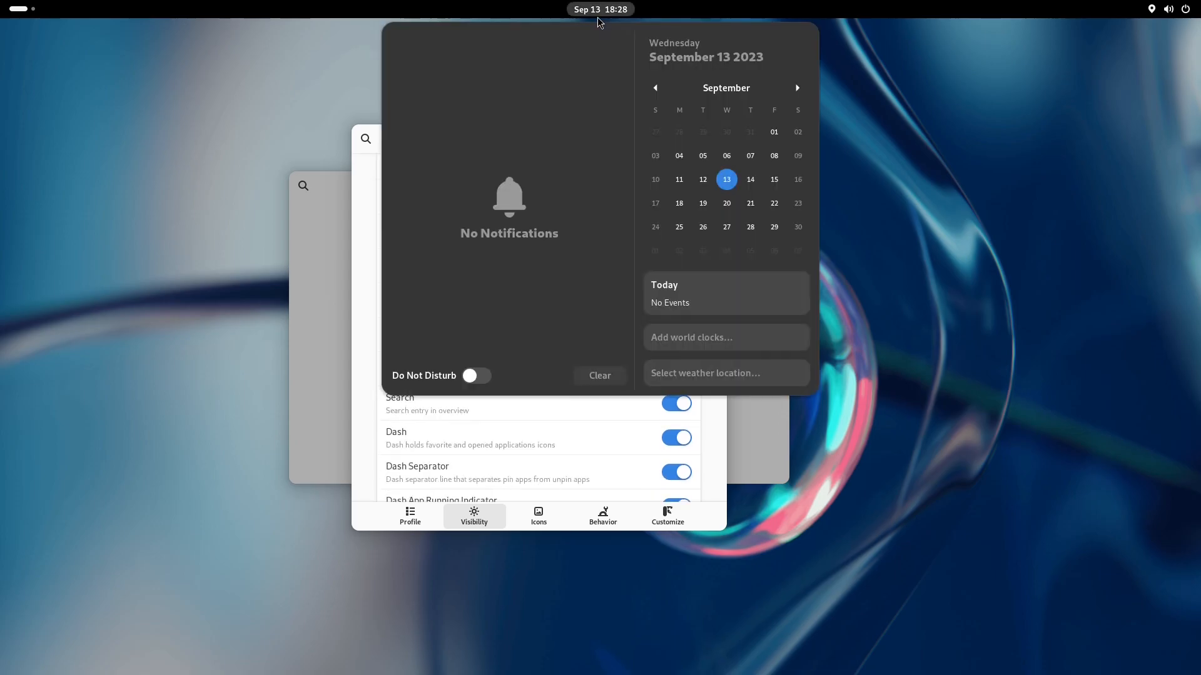
{"action": "mouse_move", "coordinate": [874, 437]}
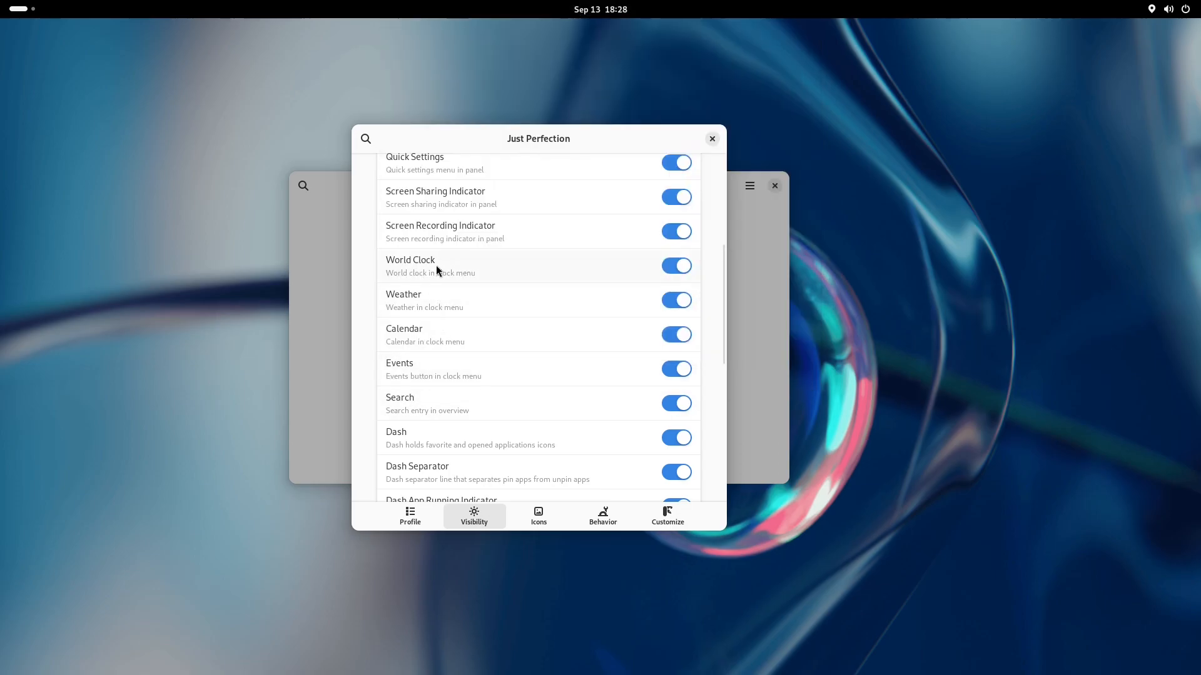
{"action": "left_click", "coordinate": [677, 265]}
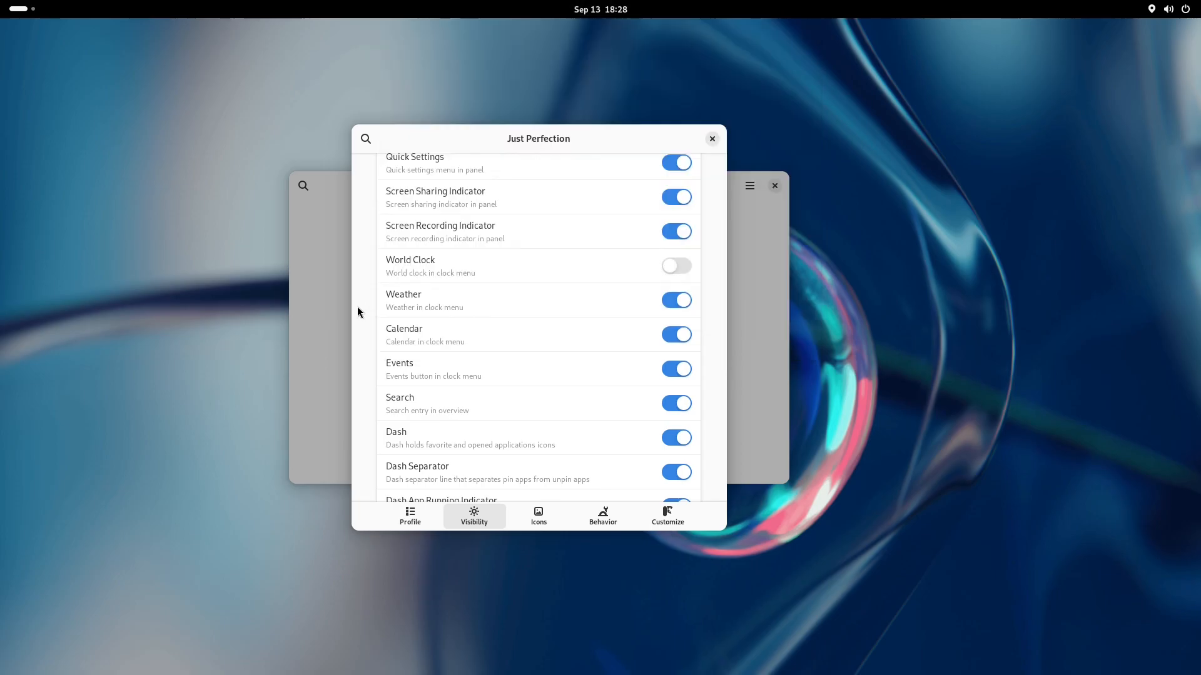
Step: Show the Icons page listing Panel Notification, Power and Window Picker icons
{"action": "left_click", "coordinate": [538, 516]}
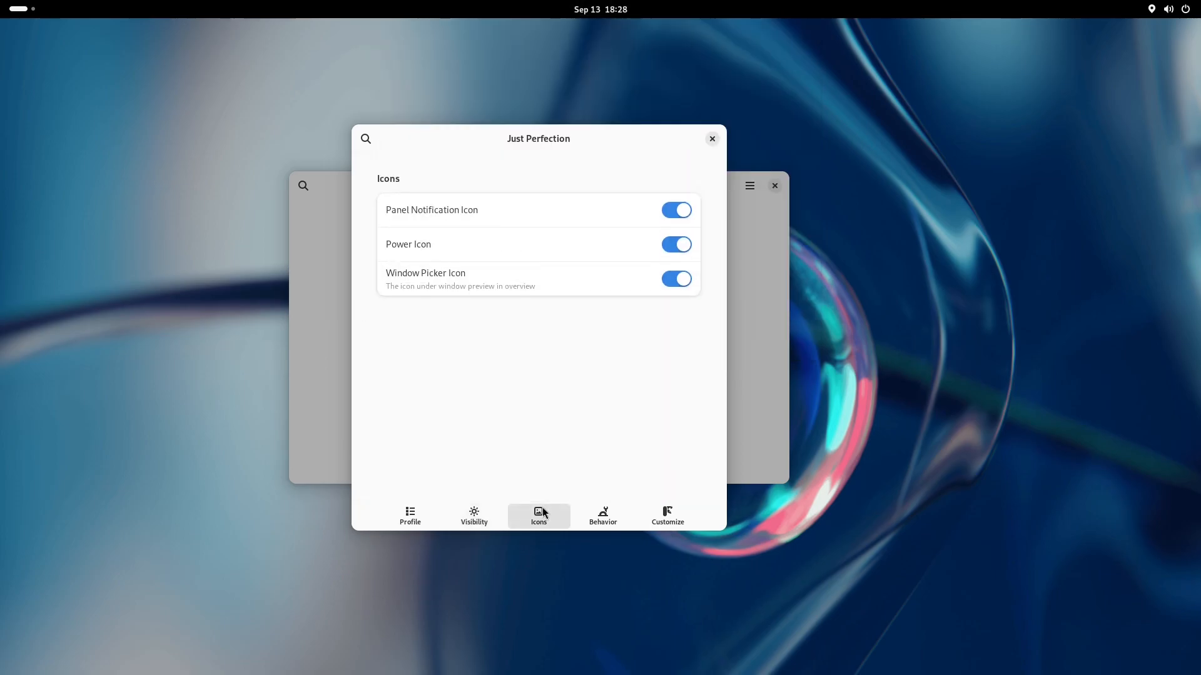
{"action": "mouse_move", "coordinate": [477, 400]}
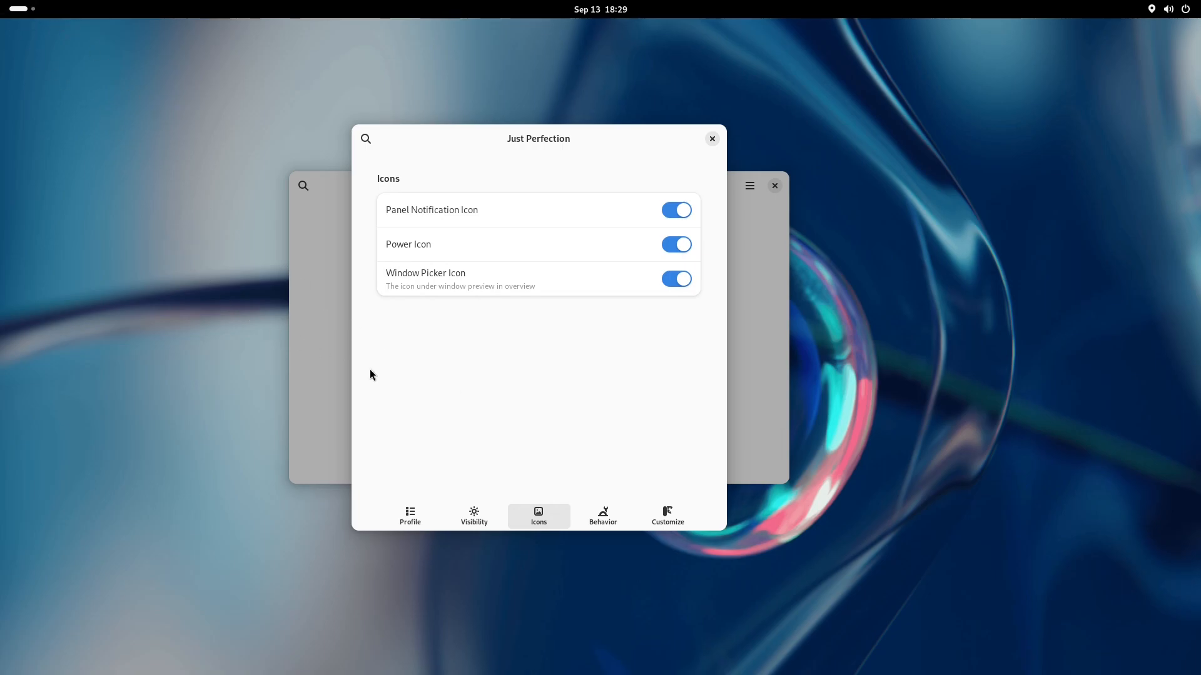
Step: On the Customize page, list the Animation speed options, leaving Almost None chosen
{"action": "left_click", "coordinate": [666, 516]}
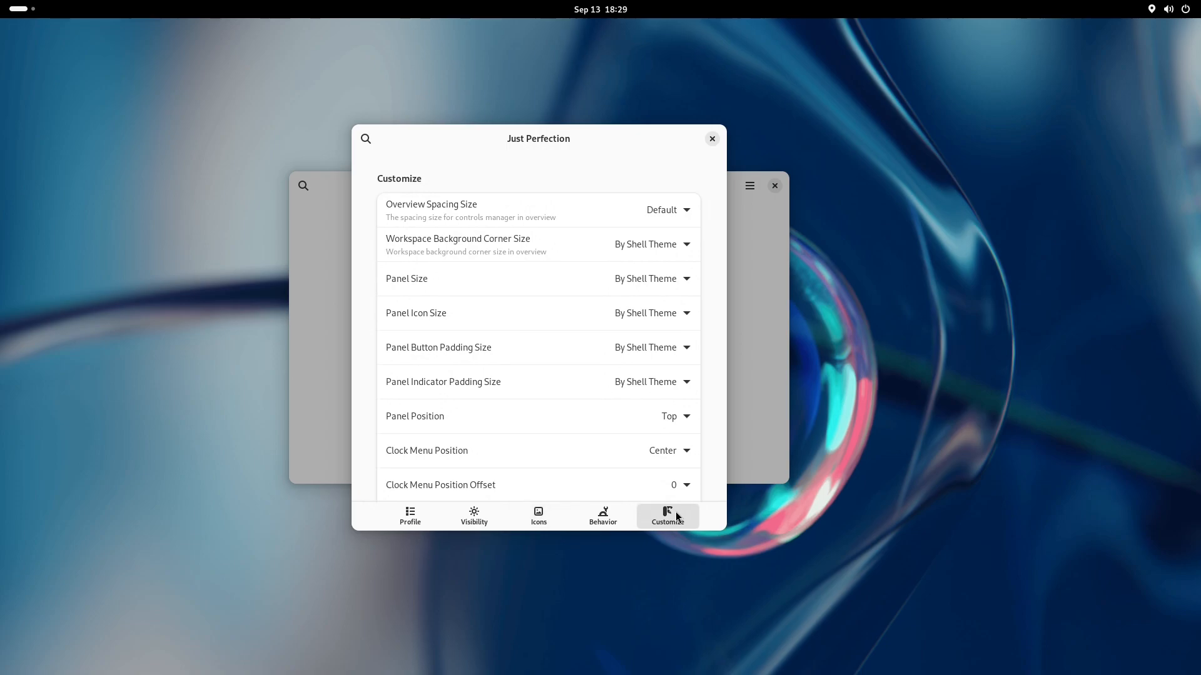
{"action": "scroll", "scroll_direction": "down", "scroll_amount": 3}
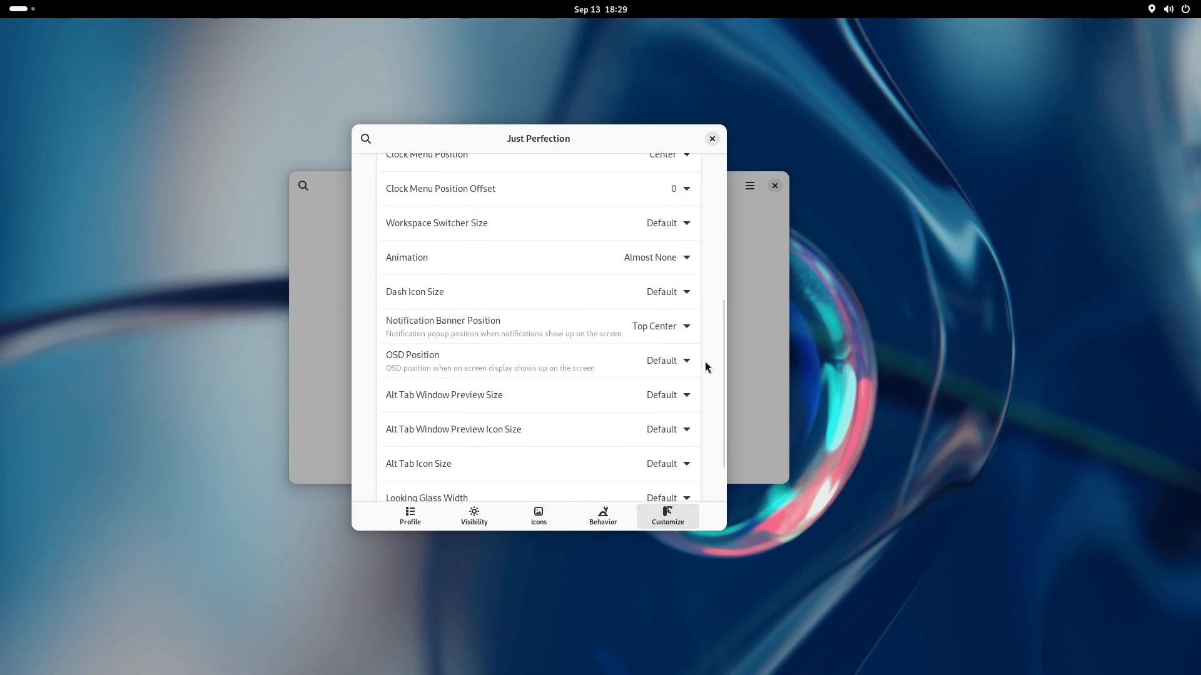
{"action": "left_click", "coordinate": [657, 256]}
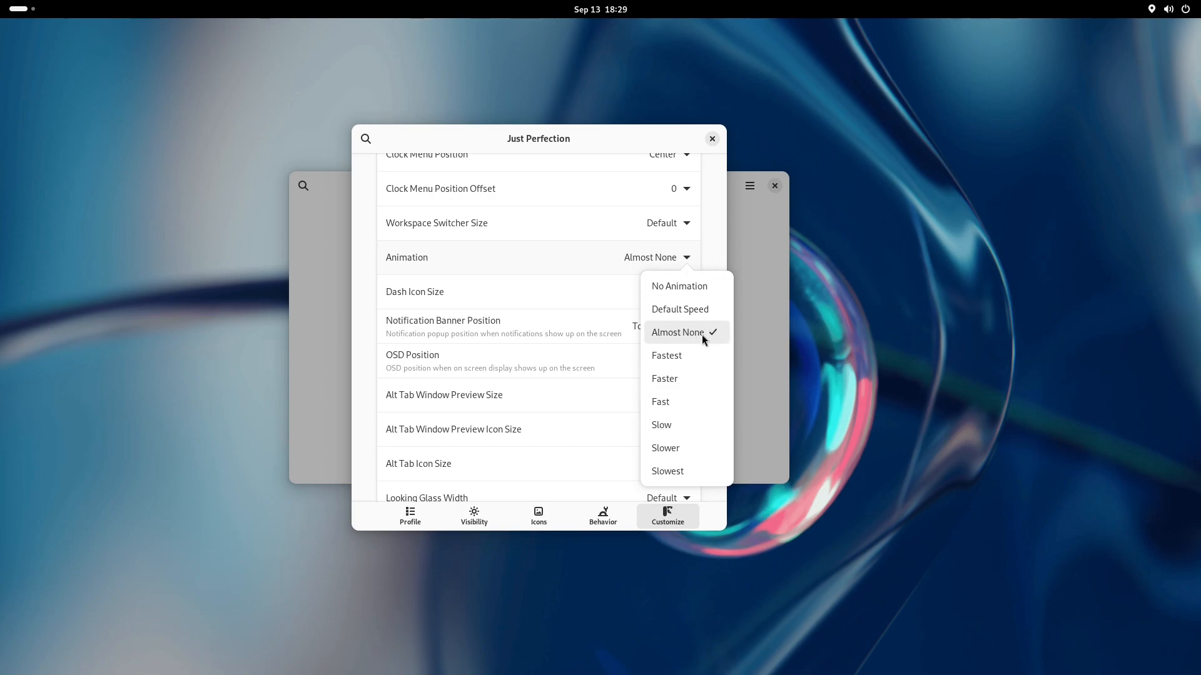
{"action": "mouse_move", "coordinate": [703, 309]}
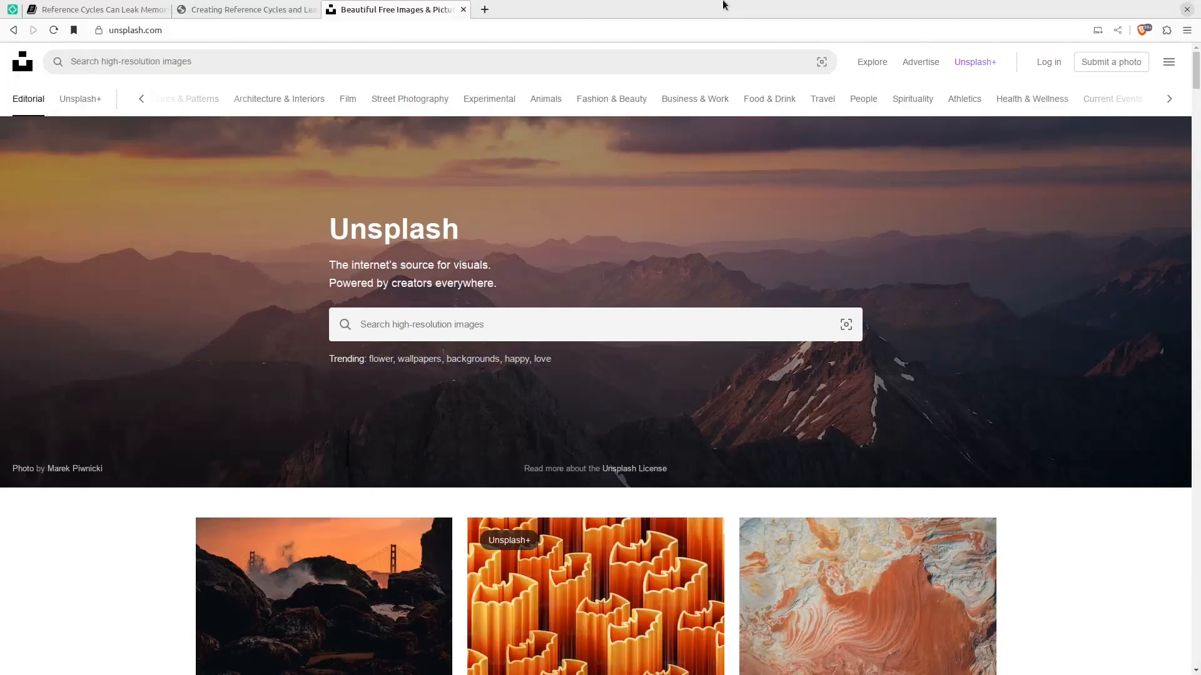
Step: Scroll further down the Unsplash image grid in Firefox
{"action": "scroll", "scroll_direction": "down", "scroll_amount": 3}
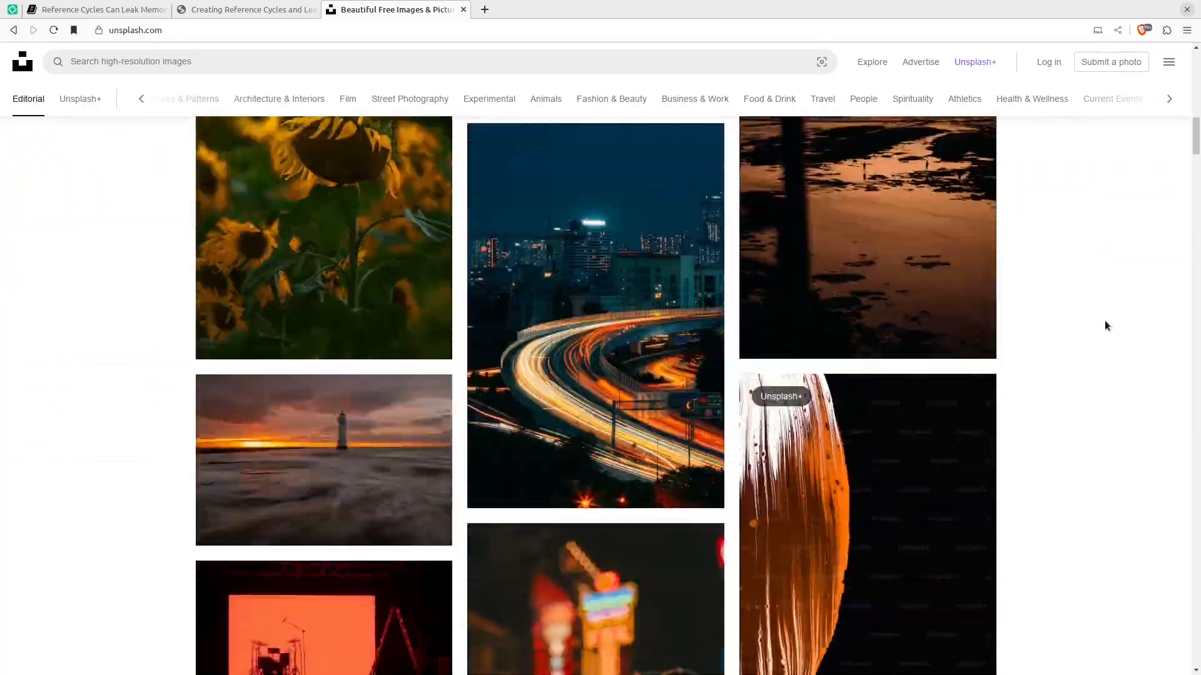
{"action": "scroll", "scroll_direction": "down", "scroll_amount": 3}
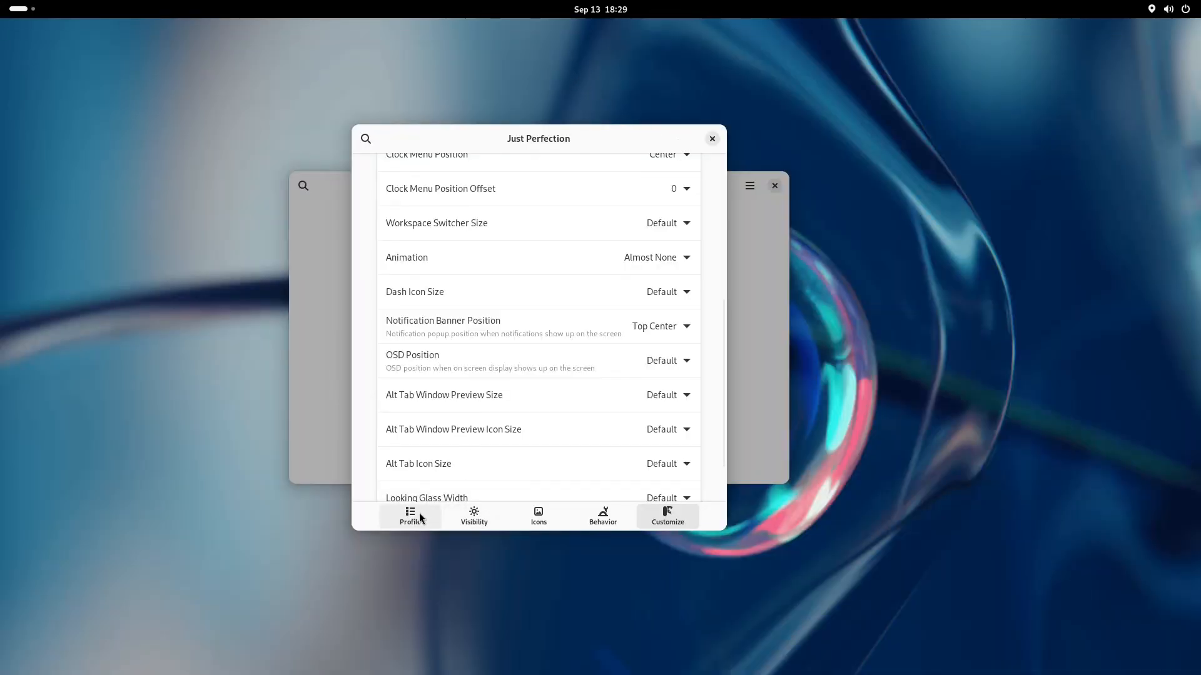
Step: Return to the Profile page, then launch Calendar from the Overview dash
{"action": "left_click", "coordinate": [410, 516]}
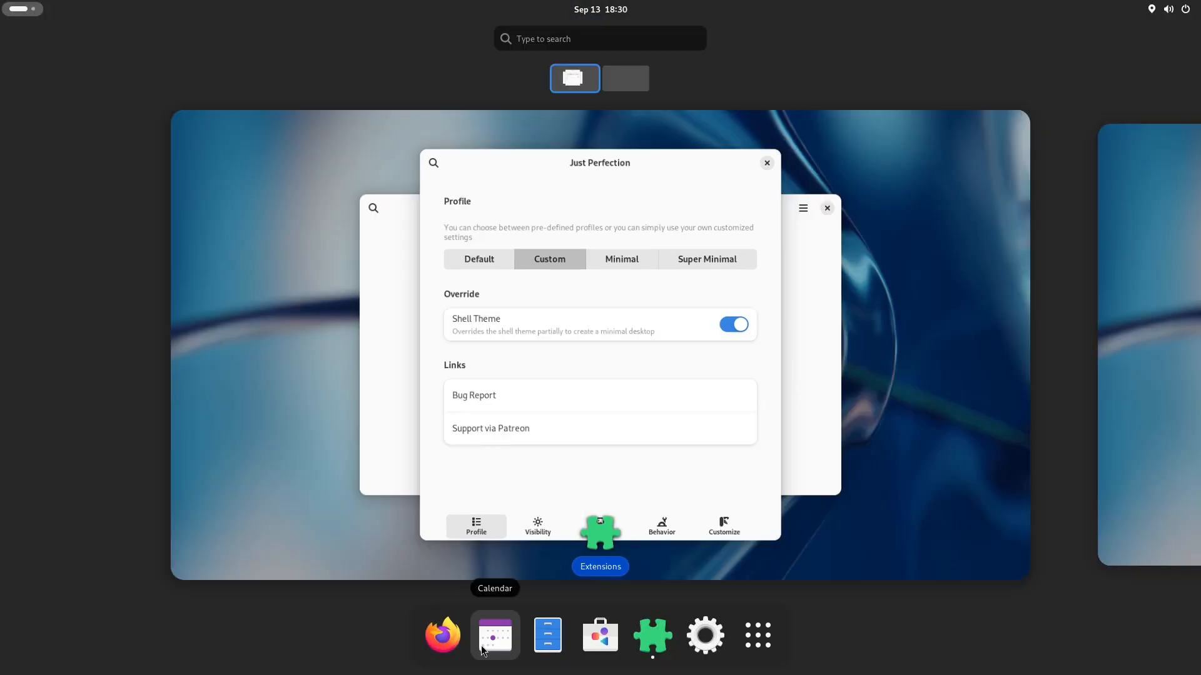
{"action": "left_click", "coordinate": [495, 635]}
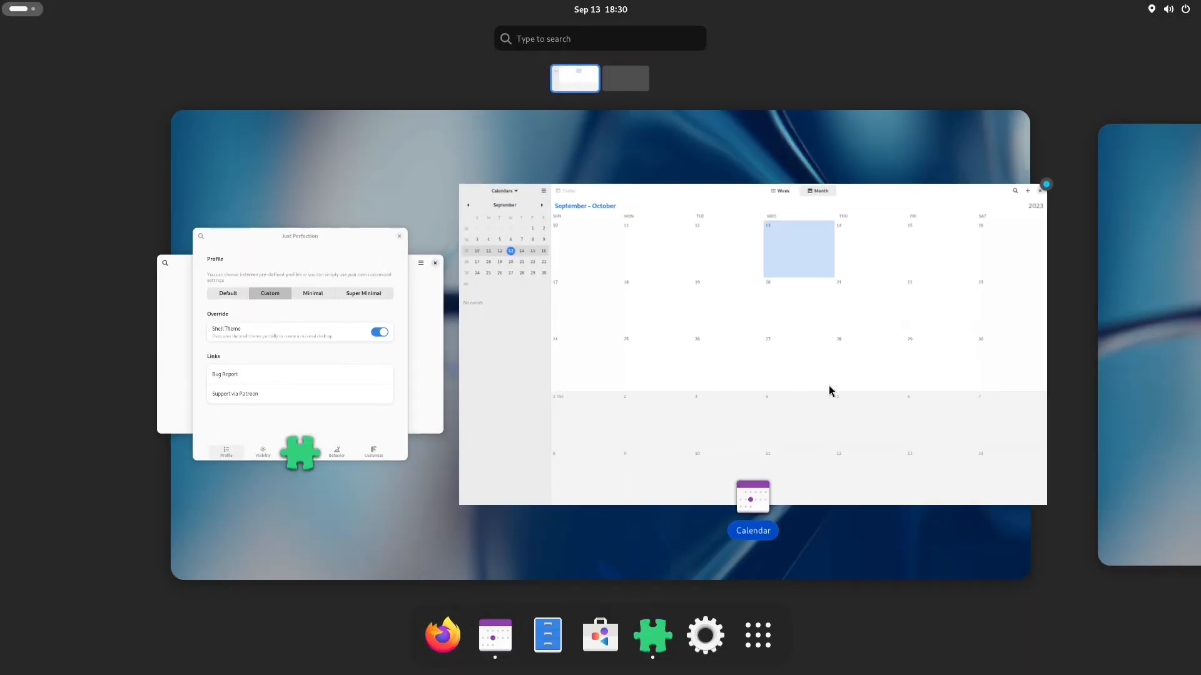
{"action": "mouse_move", "coordinate": [1039, 198]}
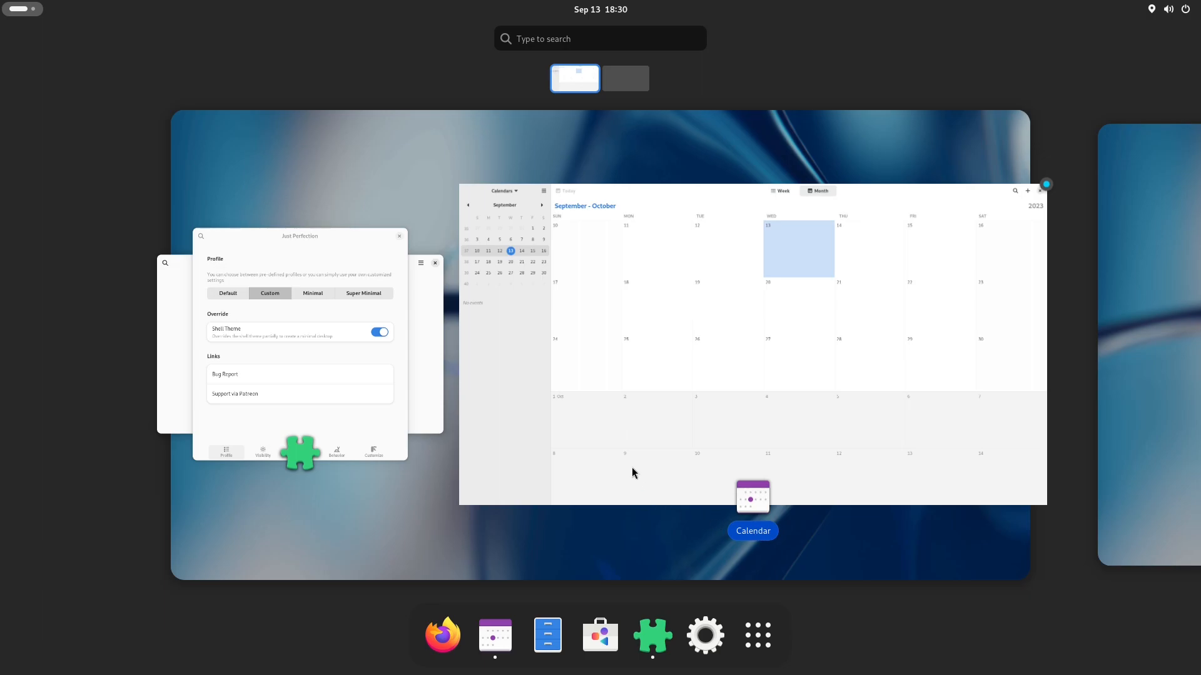
{"action": "mouse_move", "coordinate": [588, 442]}
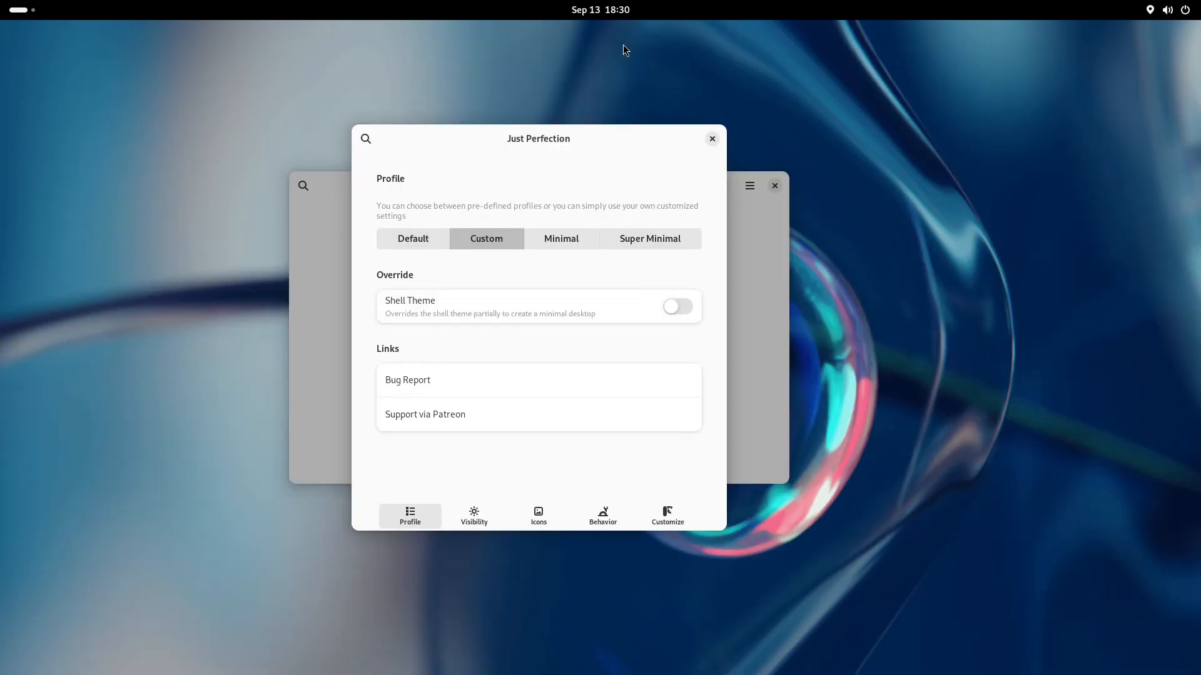
Step: Switch the Shell Theme toggle under Override back on
{"action": "left_click", "coordinate": [677, 307]}
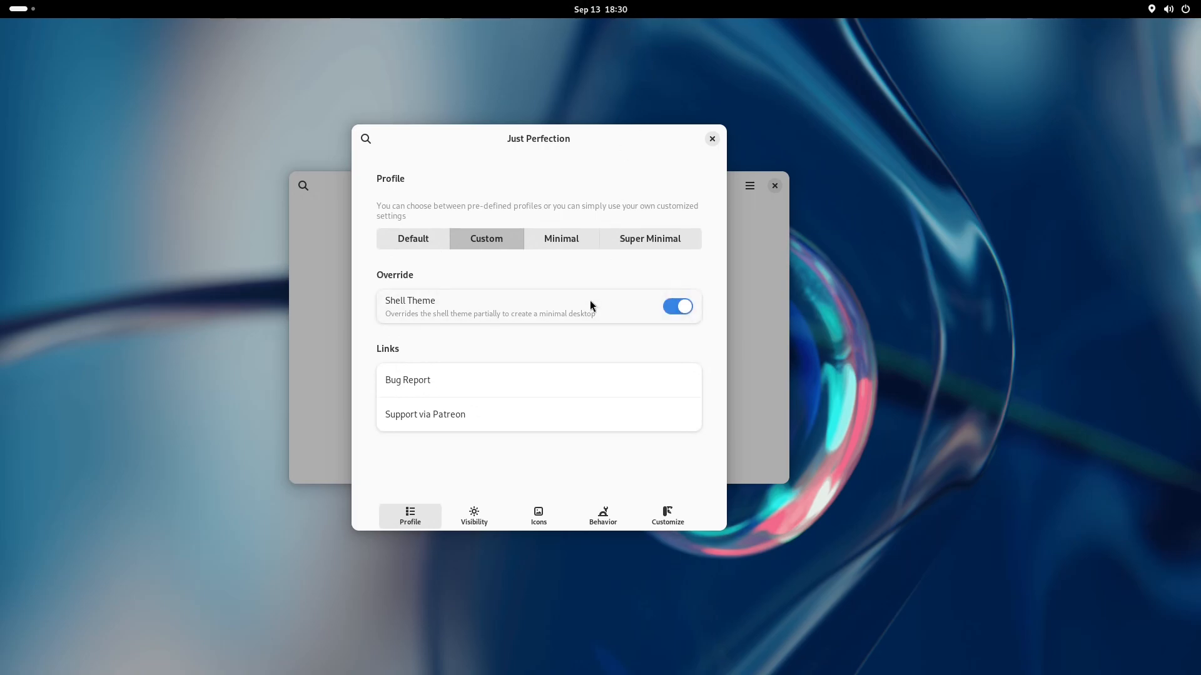
{"action": "mouse_move", "coordinate": [1165, 9]}
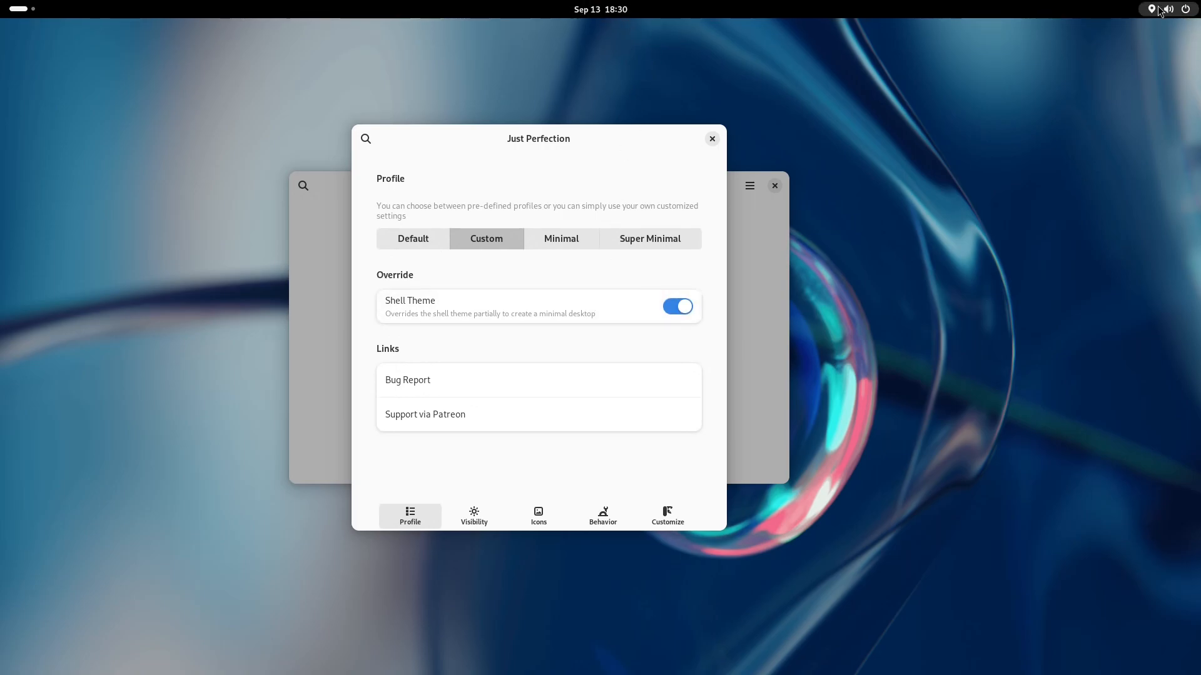